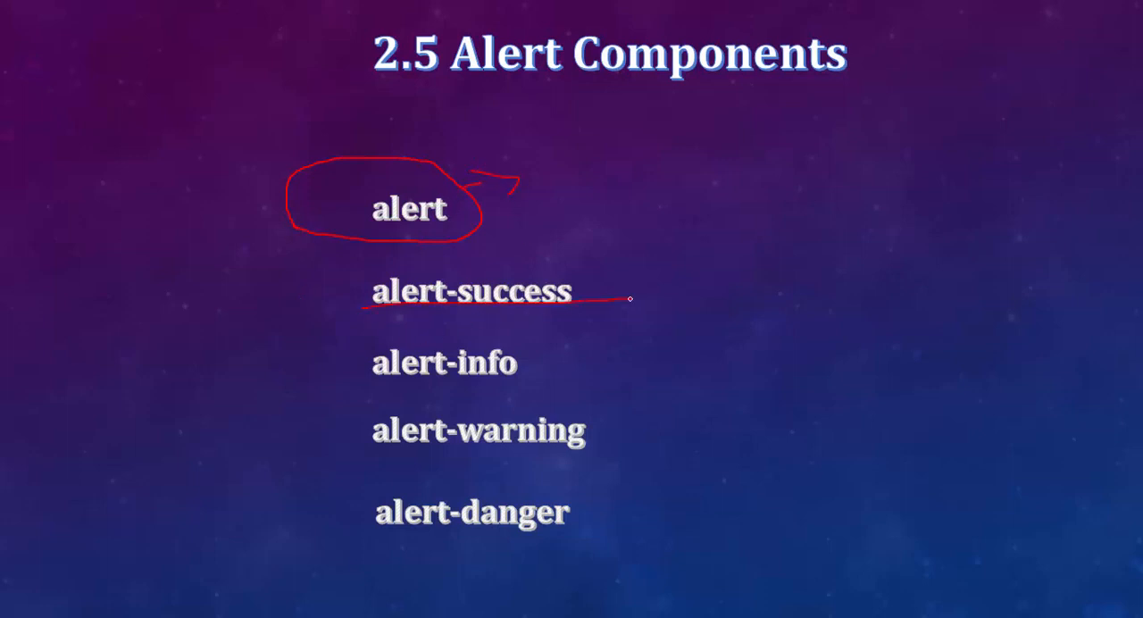
Underline the alert-info class on the Alert Components slide with the pen tool
drag(411, 396, 557, 393)
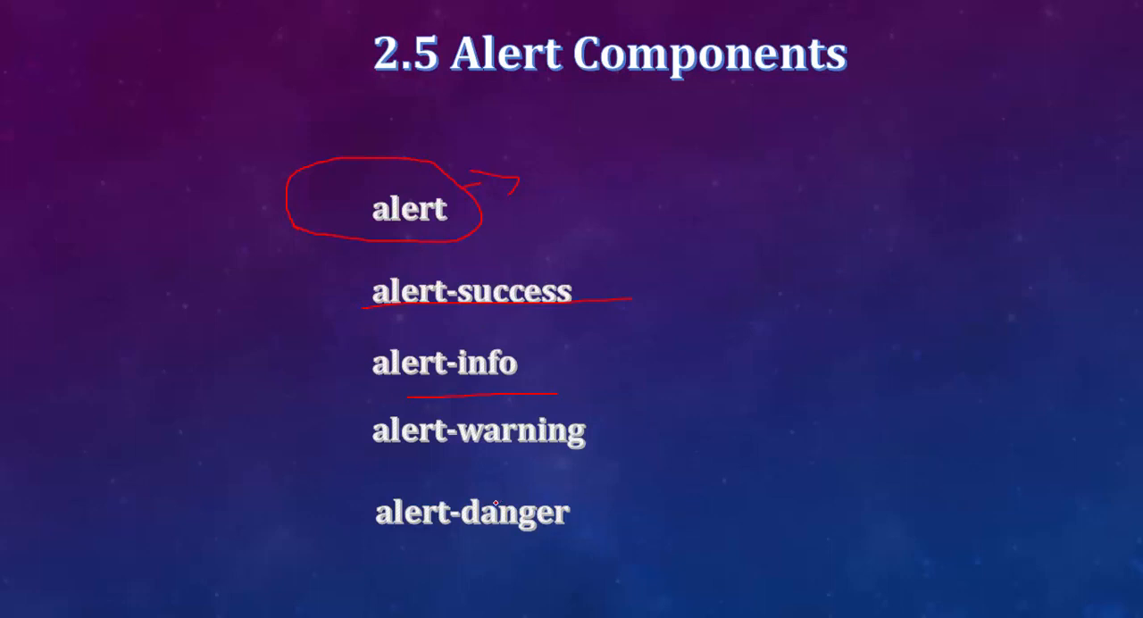
click(79, 614)
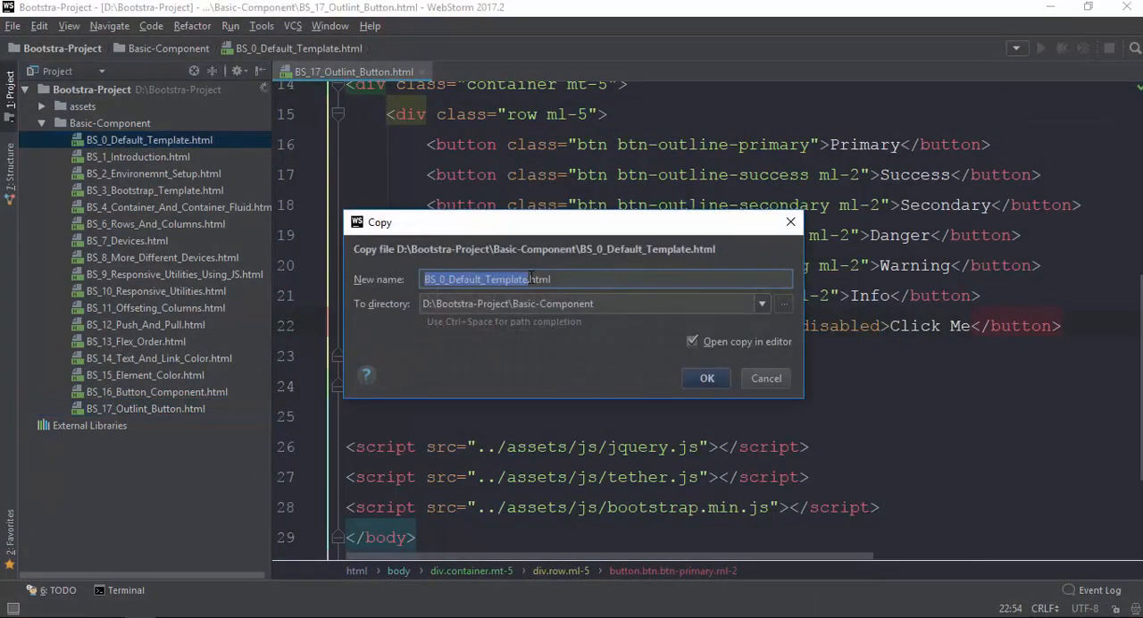
Copy the default template as BS_18_Alert.html and add a div.container.mt-5 in the body
text(BS_18_Aler.html)
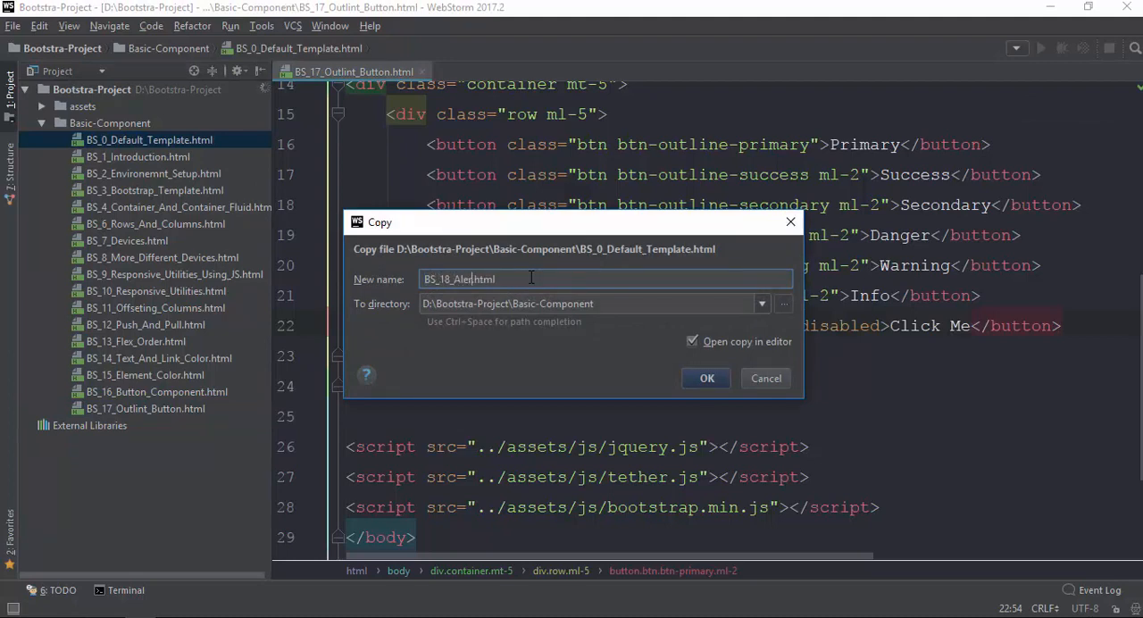
click(707, 377)
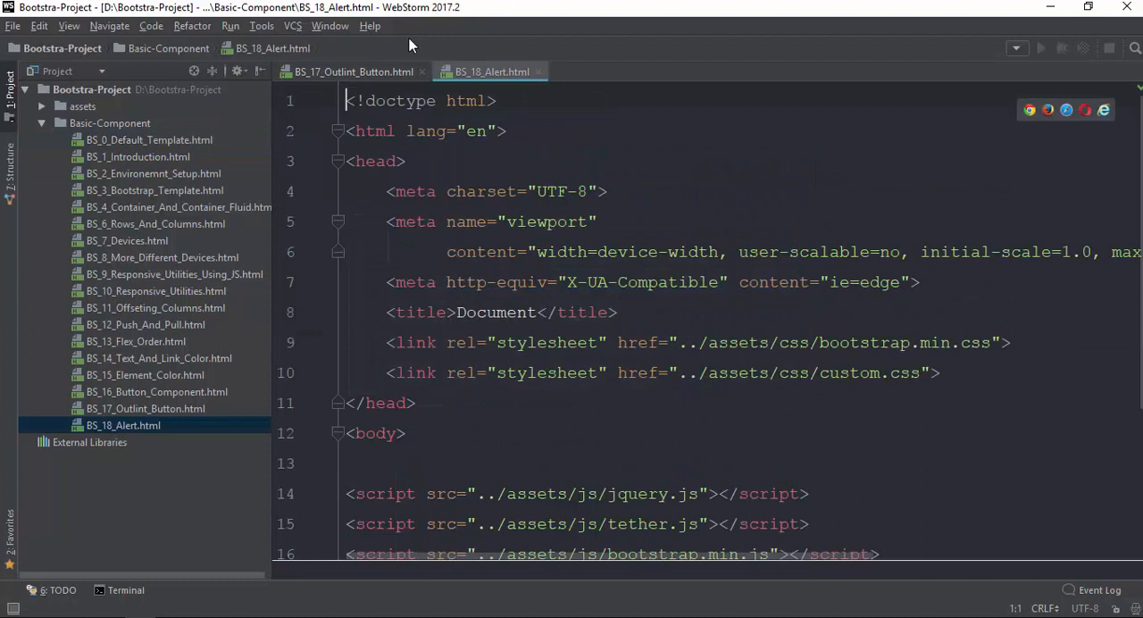
click(421, 72)
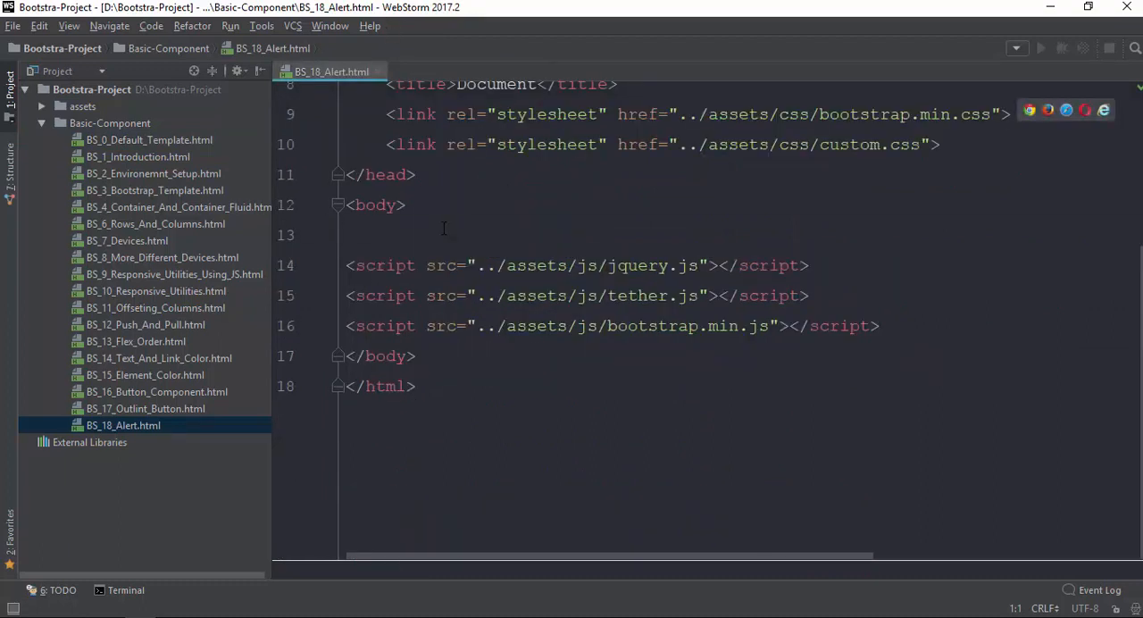
text(.container.mt)
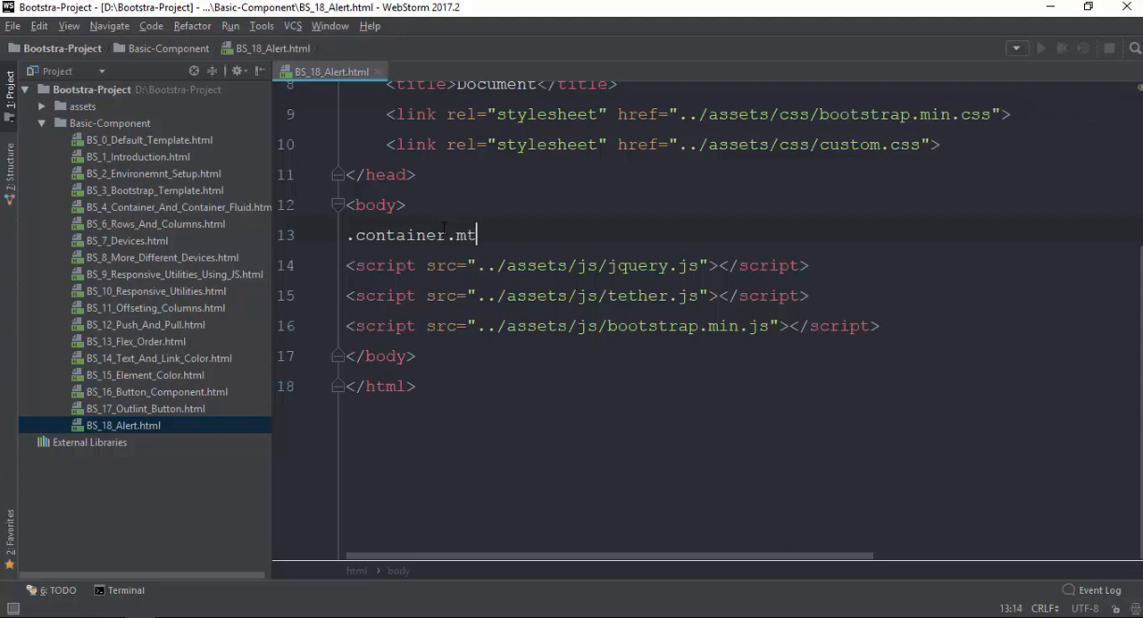
key(Tab)
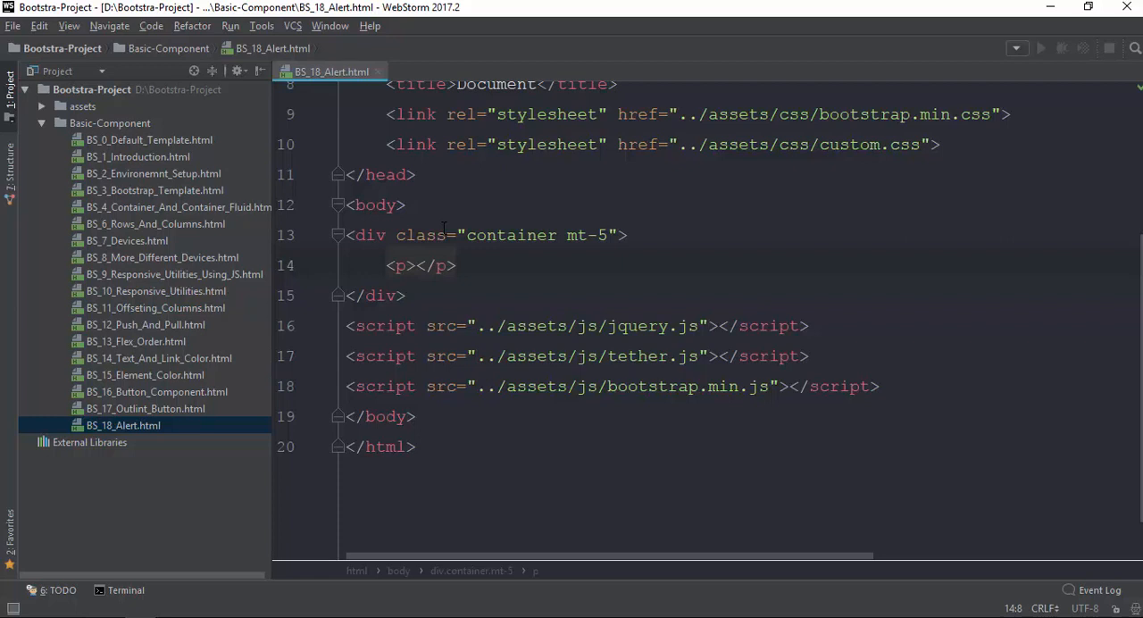
Add <p class="alert alert-danger">Dangerous</p> and preview the page in Chrome
text(class)
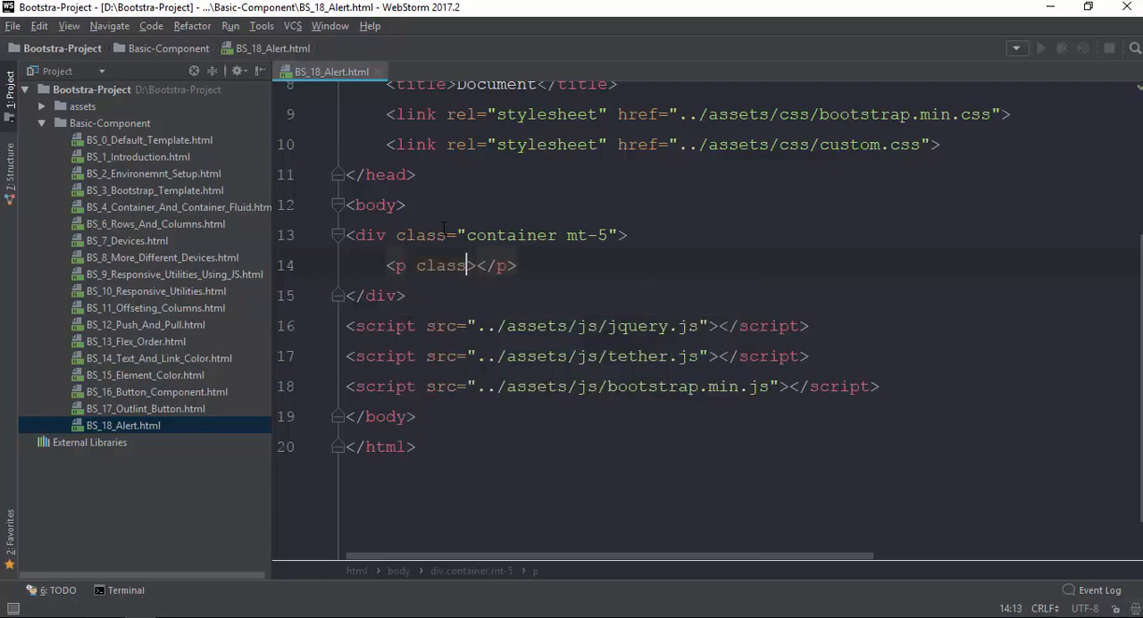
text(alert")
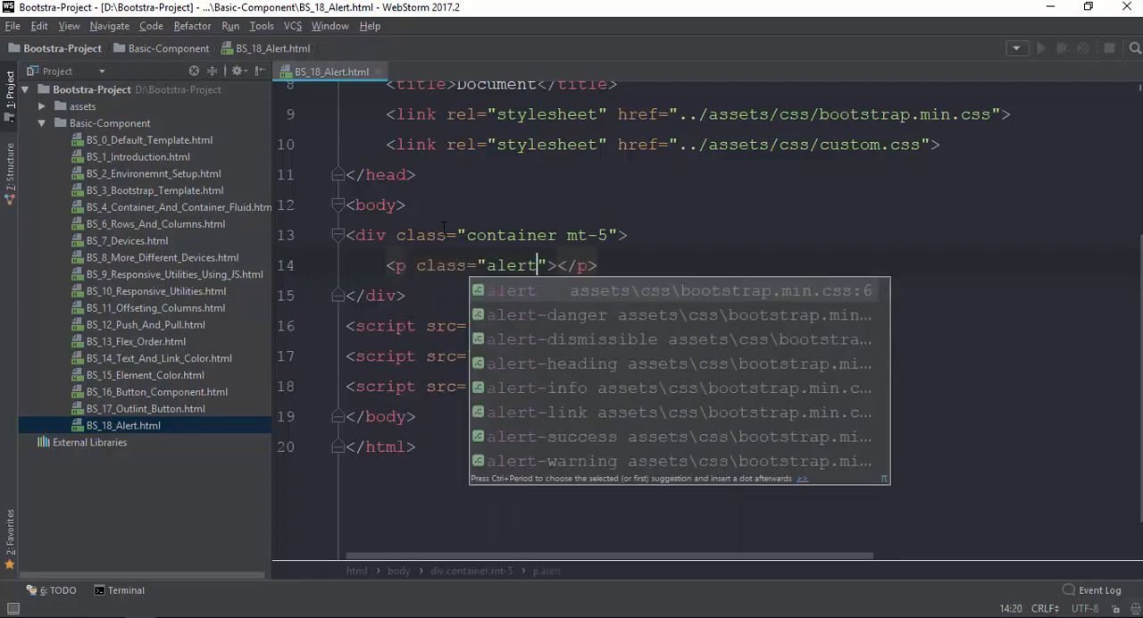
text(alert-)
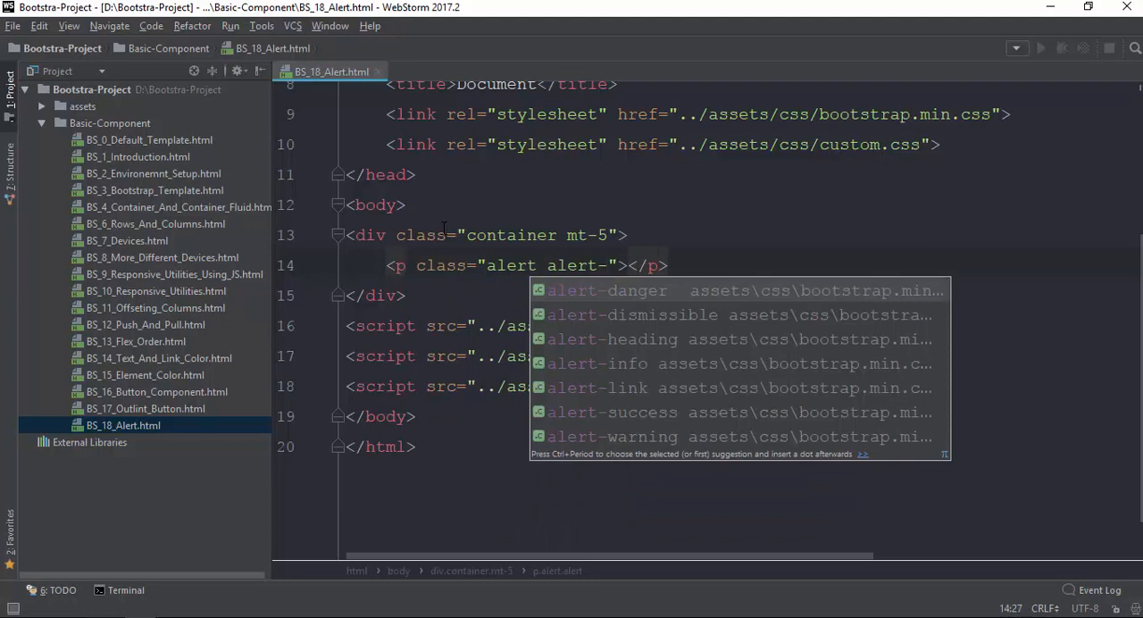
click(607, 289)
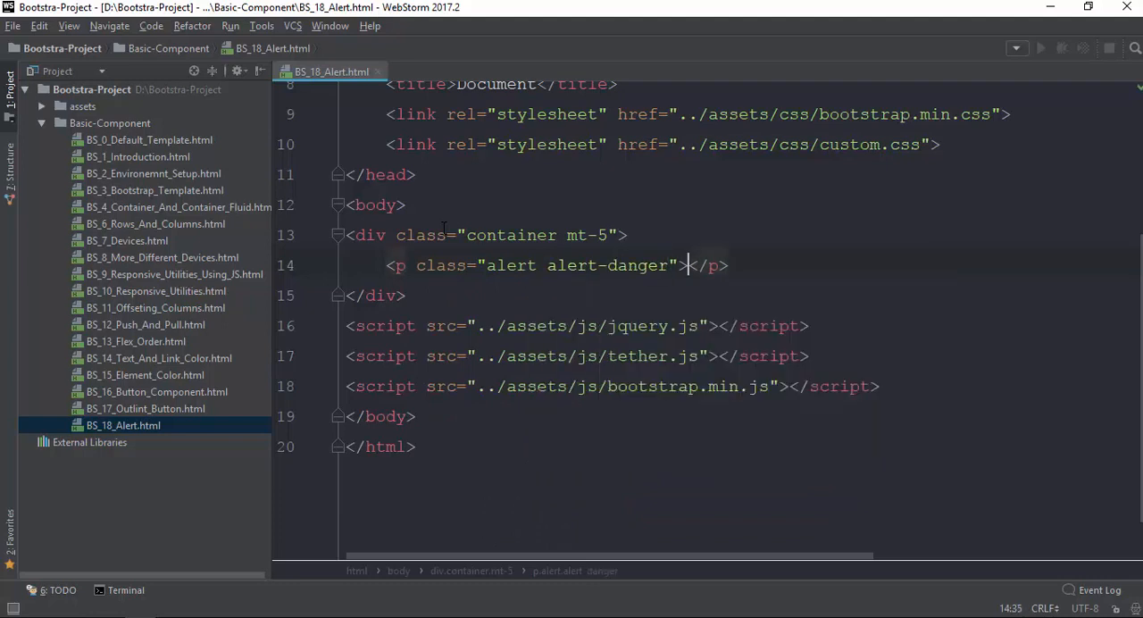
text(Dangerous)
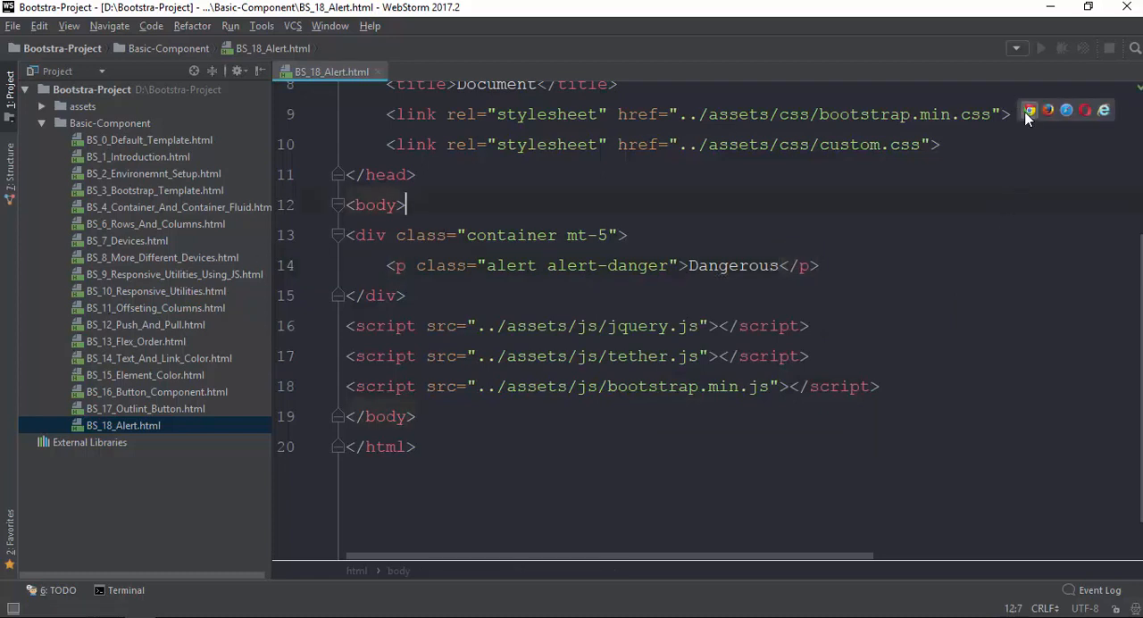
click(1029, 111)
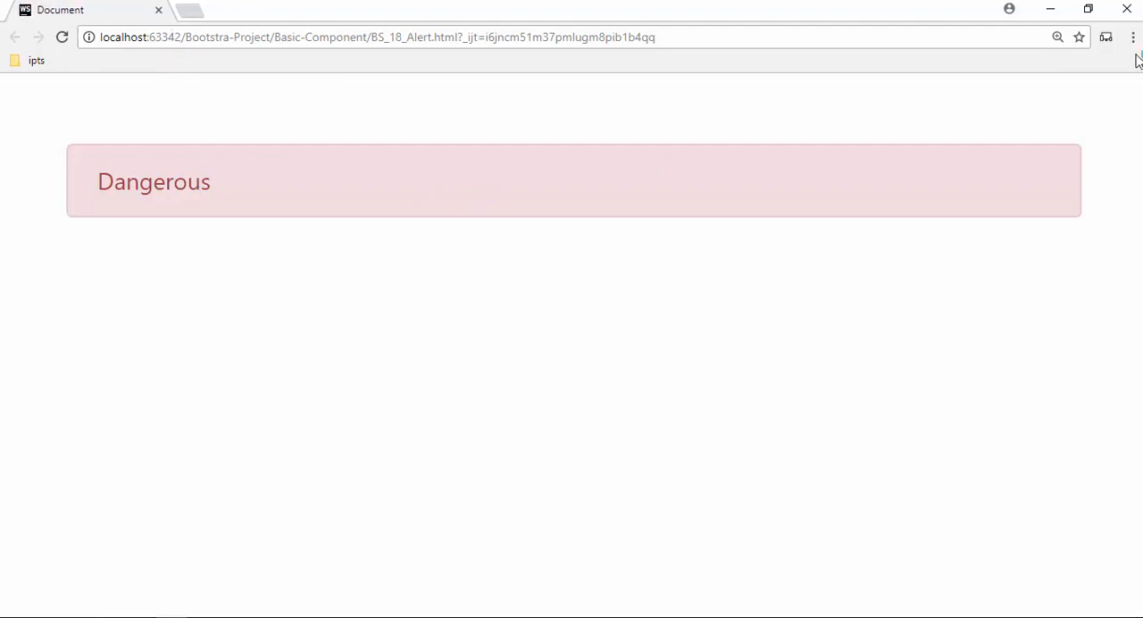
View the Dangerous alert with Chrome's developer tools, then return to the WebStorm code
click(1133, 35)
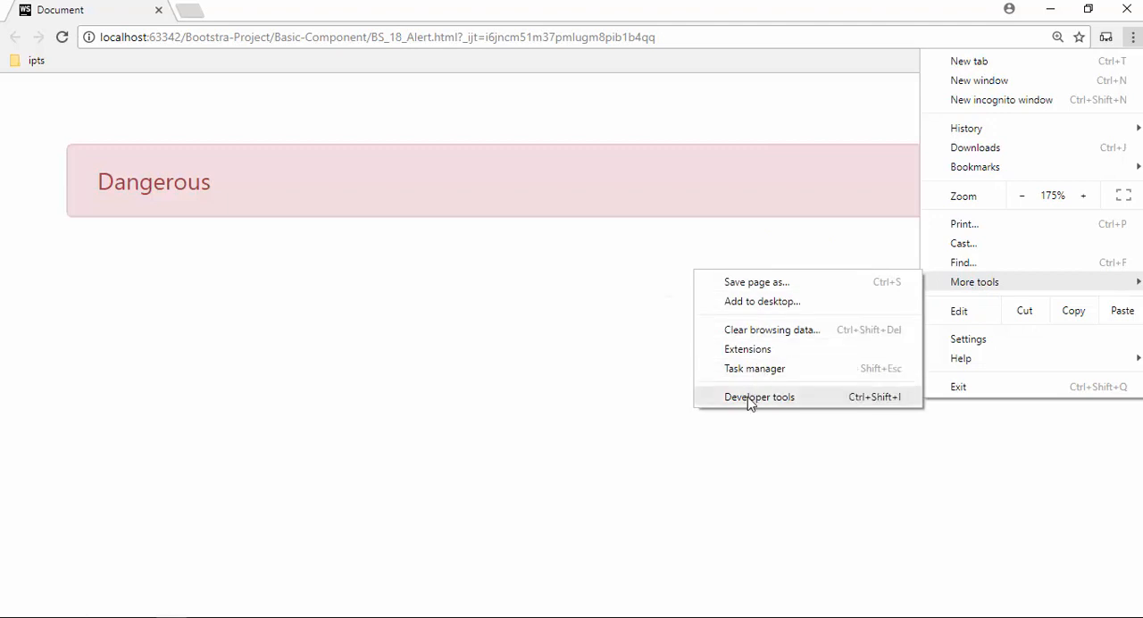
click(758, 396)
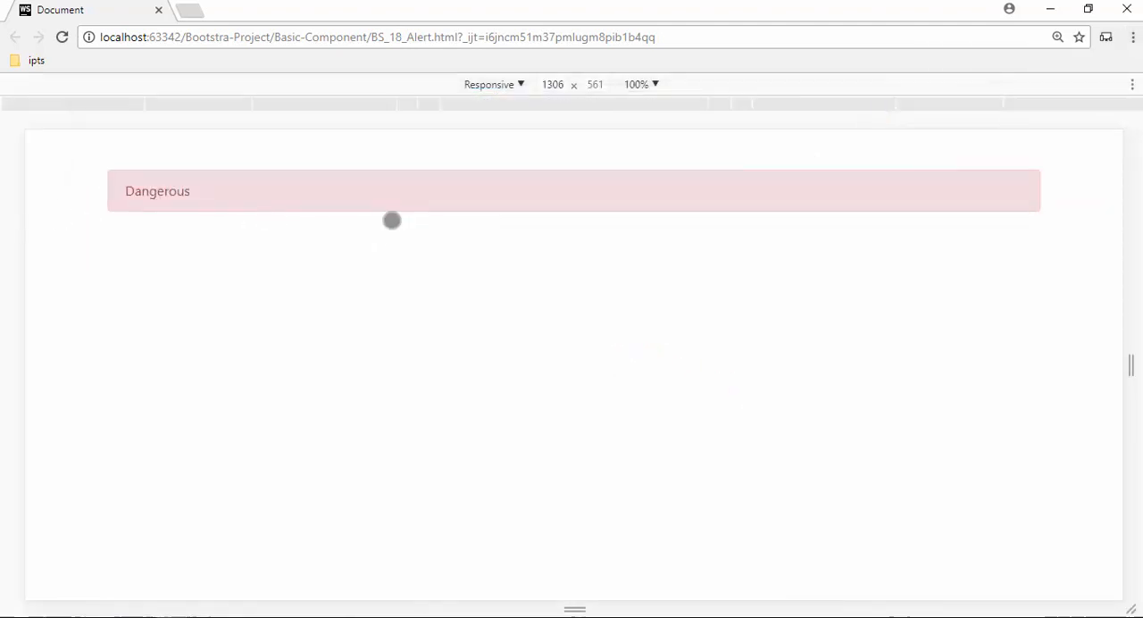
key(F12)
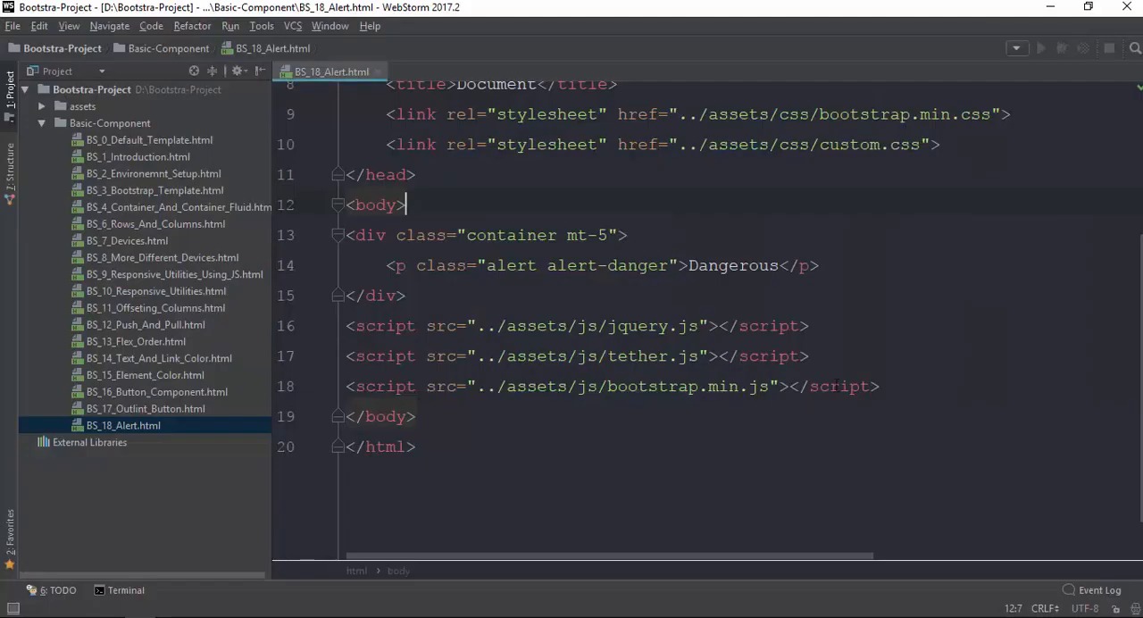
Add a p.alert.alert-warning paragraph reading Don't do that below the Dangerous alert
text(p)
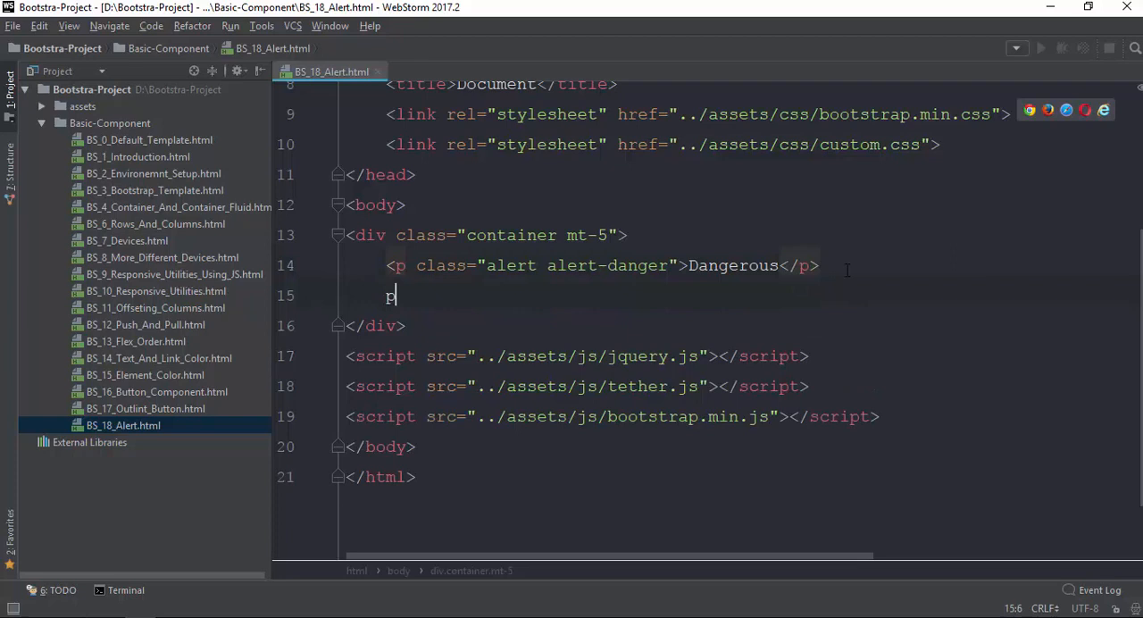
text(.alert.)
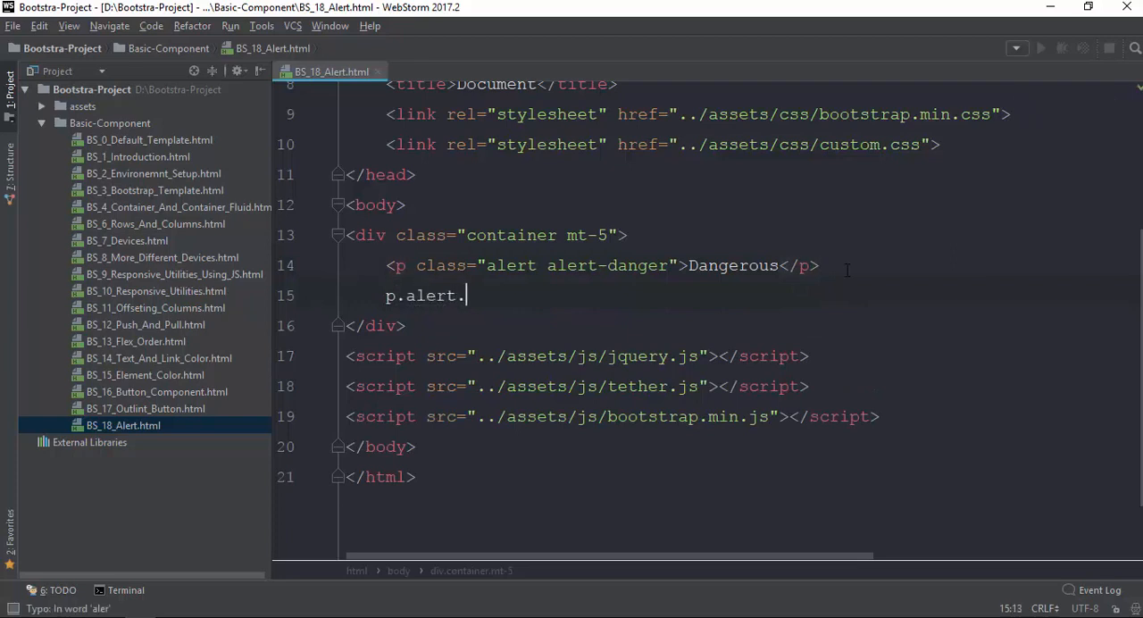
text(alert-warning">Don</p>)
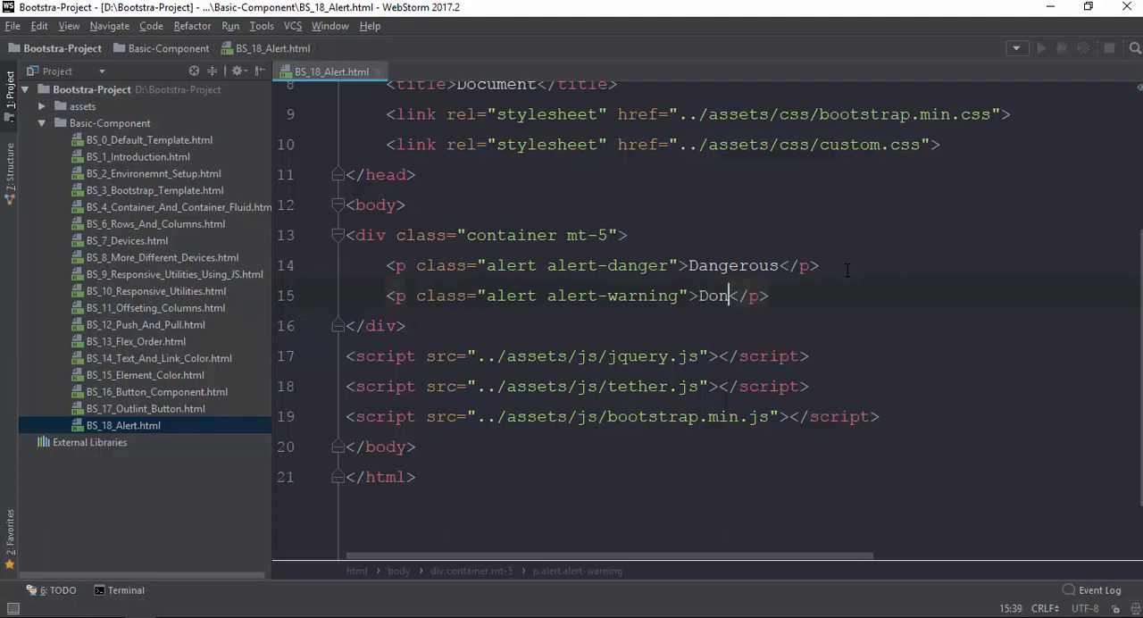
text('t do that)
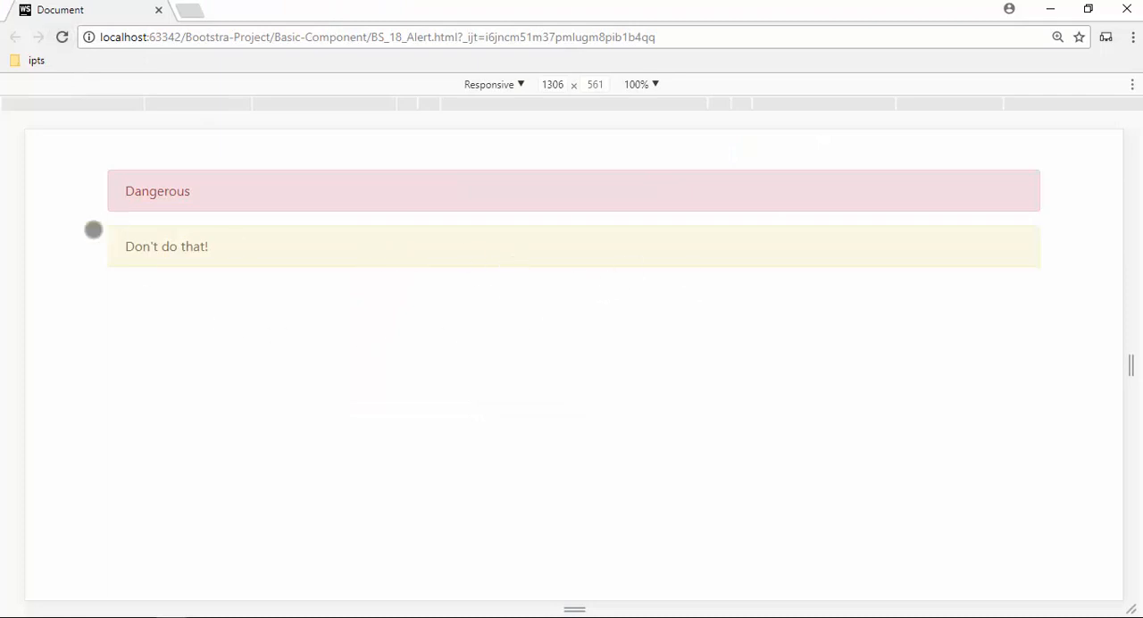
mouse_move(396, 292)
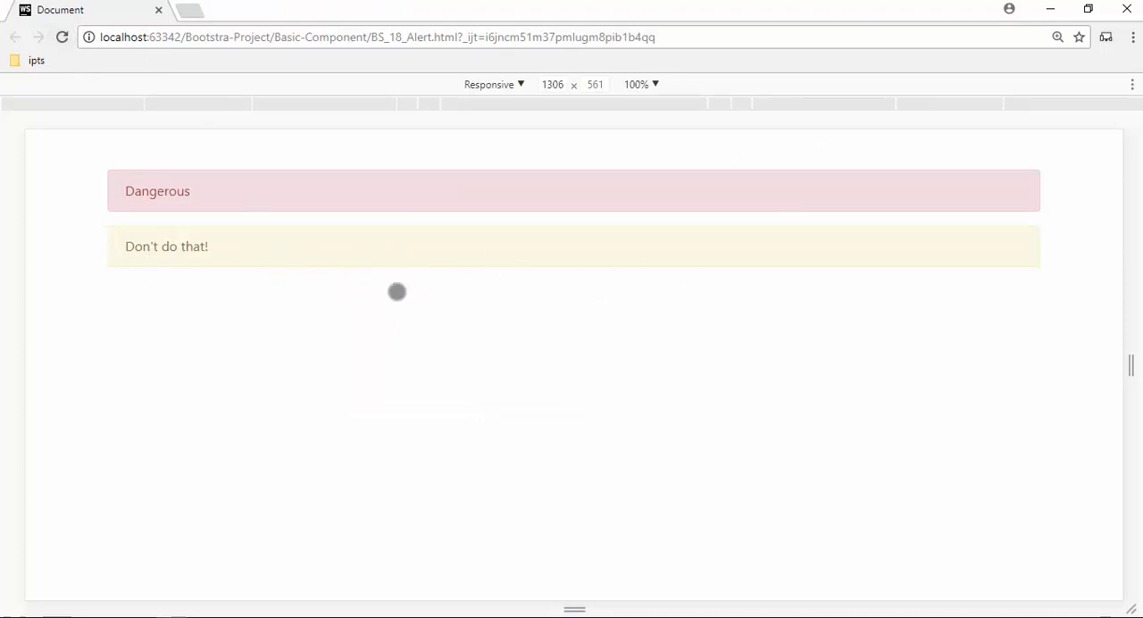
Switch from the Chrome preview back to the WebStorm project window
key(alt+tab)
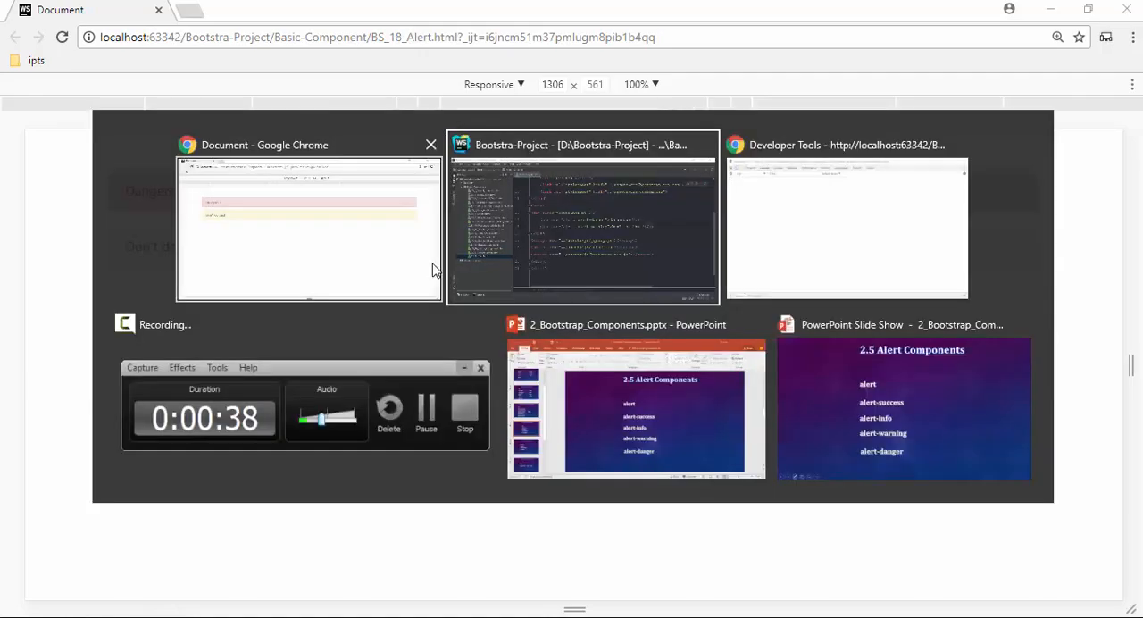
click(582, 218)
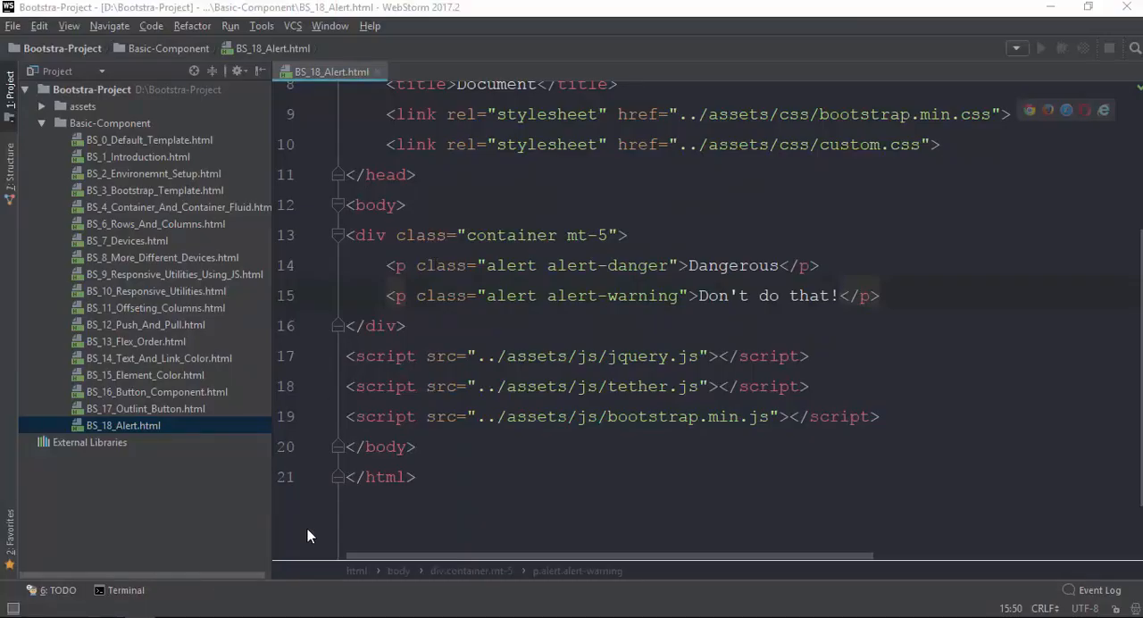
Add a p.alert.alert-info paragraph reading View More Detail!
key(alt+tab)
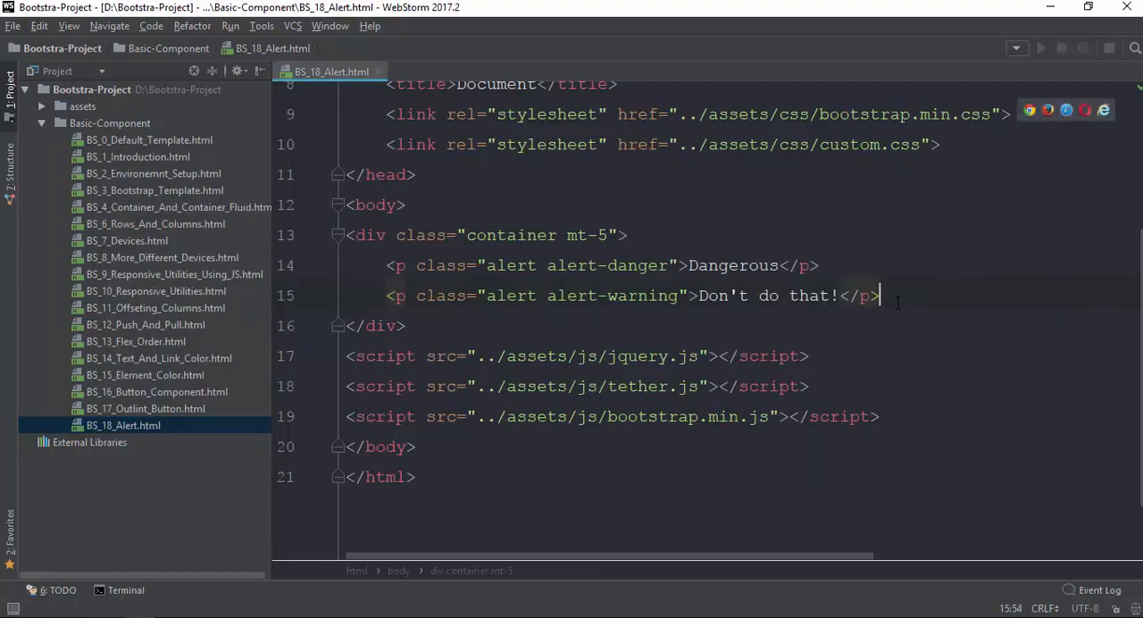
text(p.)
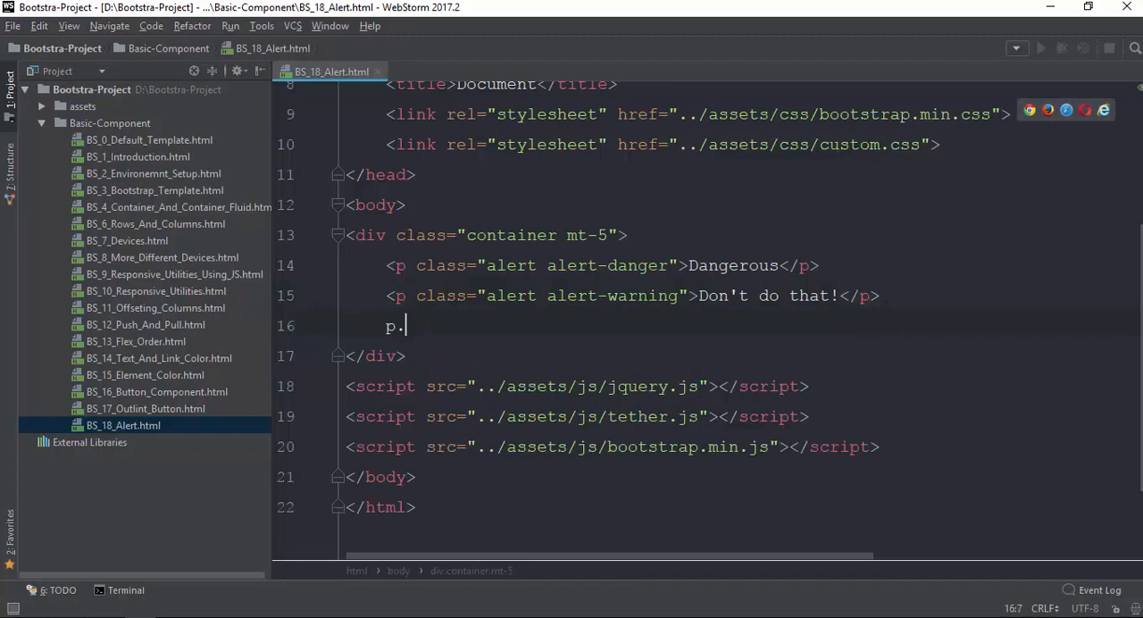
text(alert)
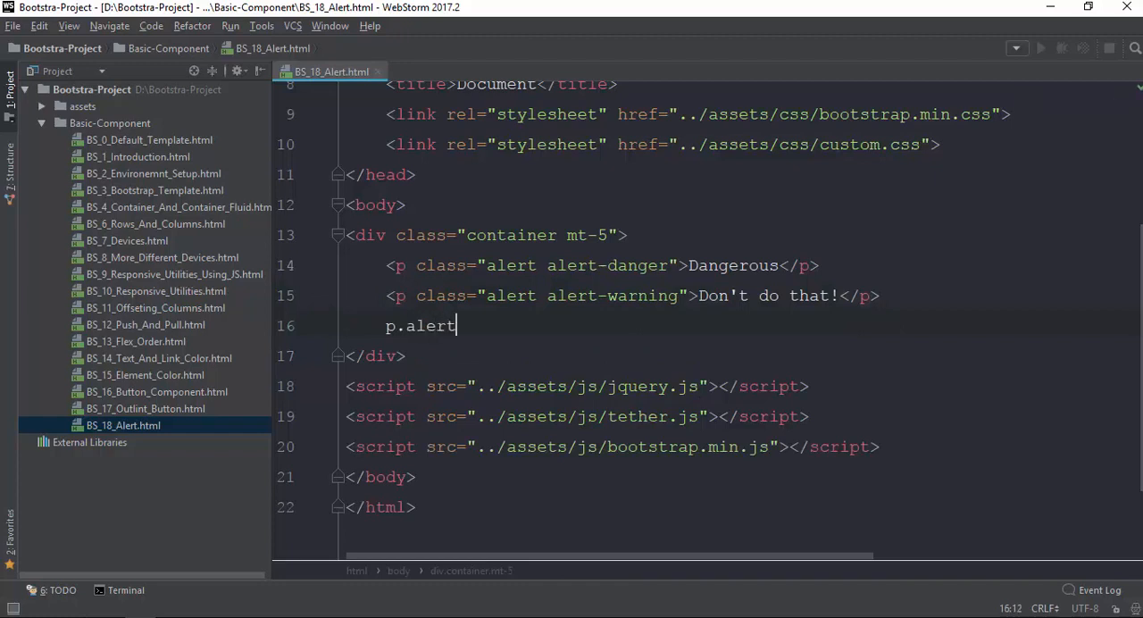
text(.alert-)
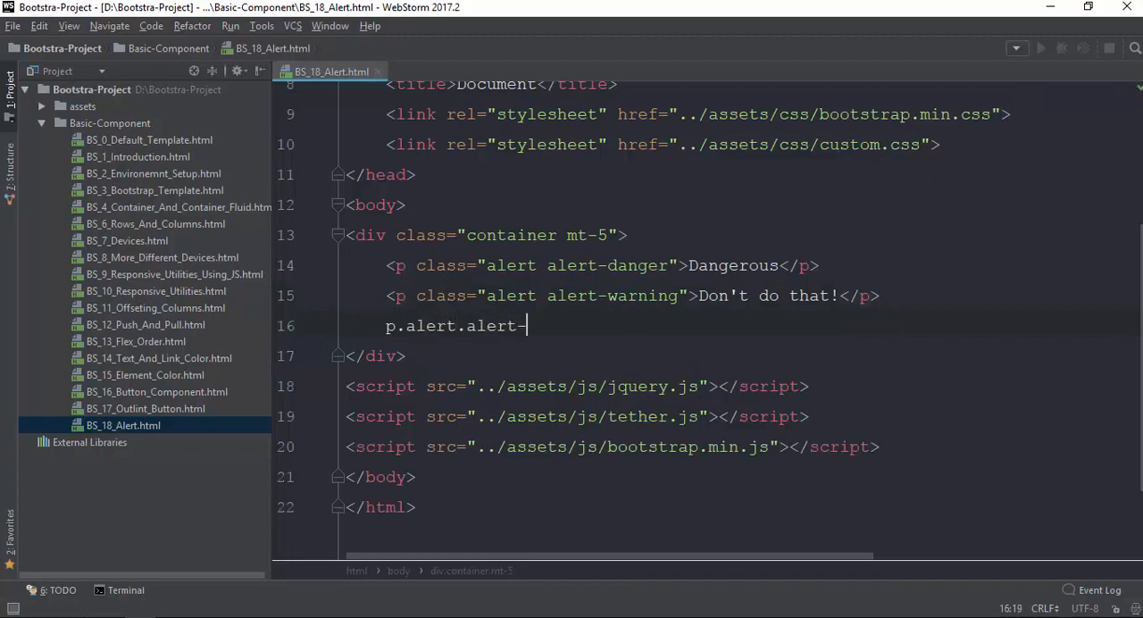
key(Tab)
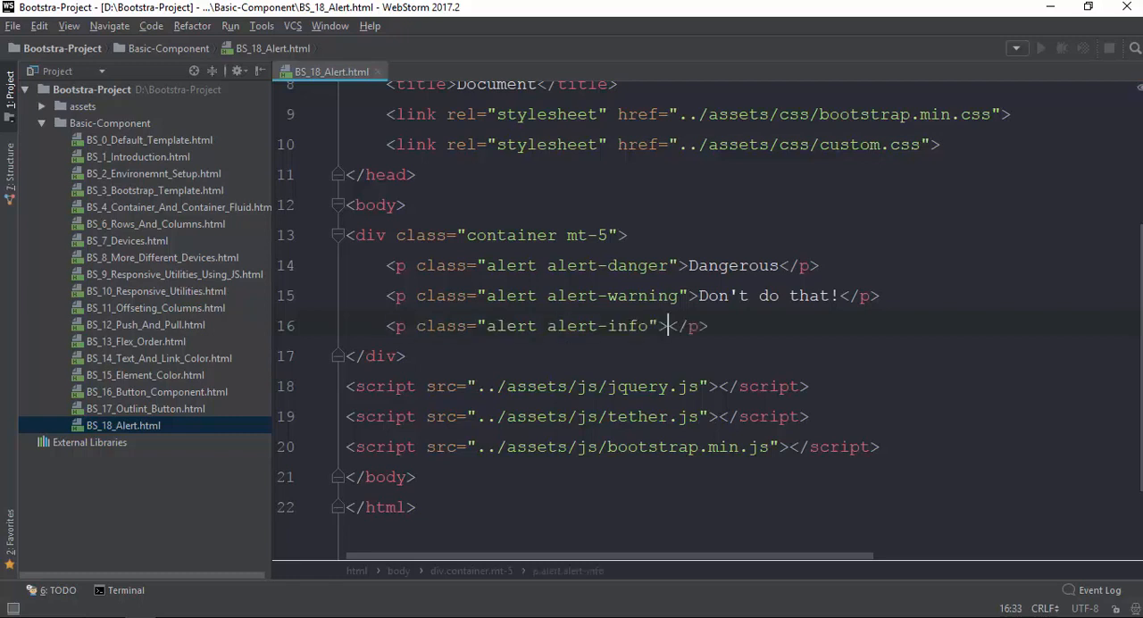
text(View More Detail)
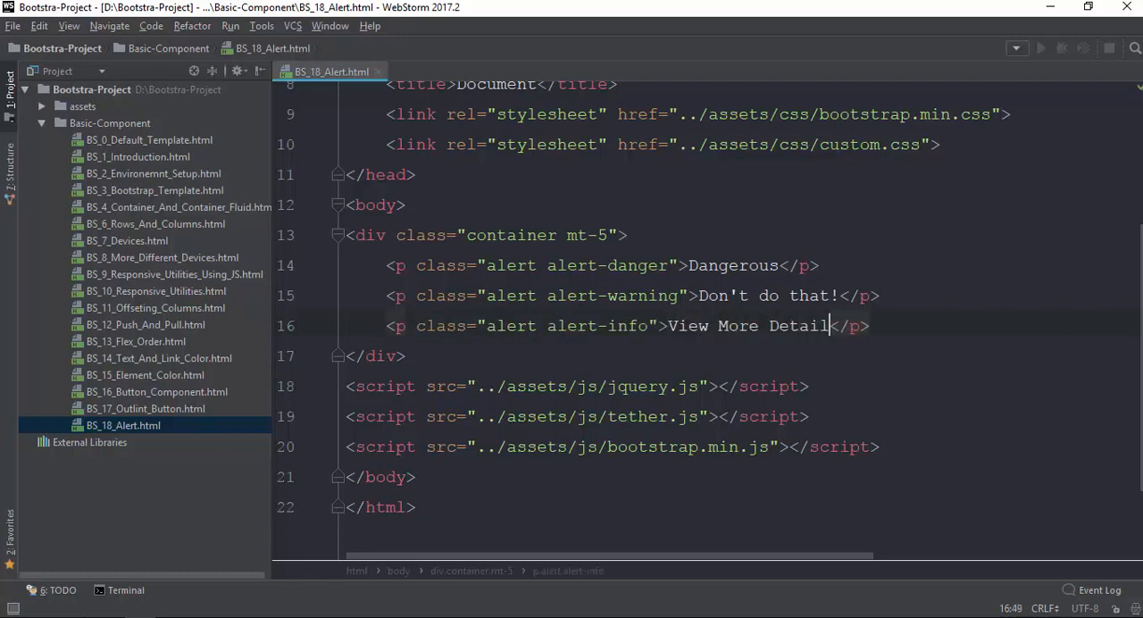
text(!)
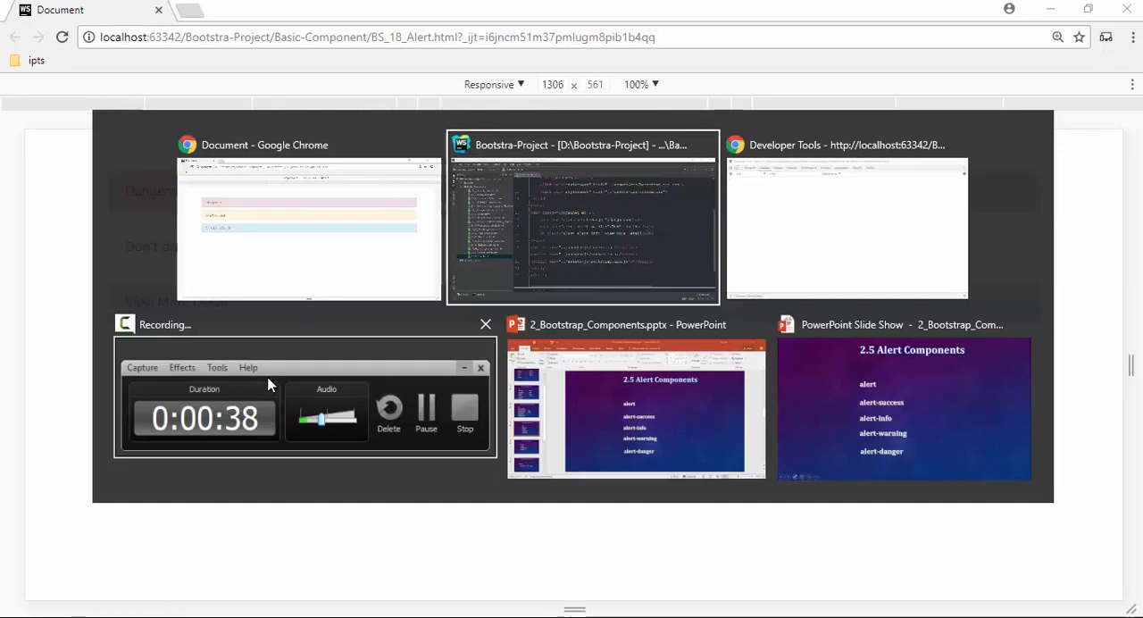
Add a p.alert.alert-success paragraph reading We are good to Go!
click(582, 218)
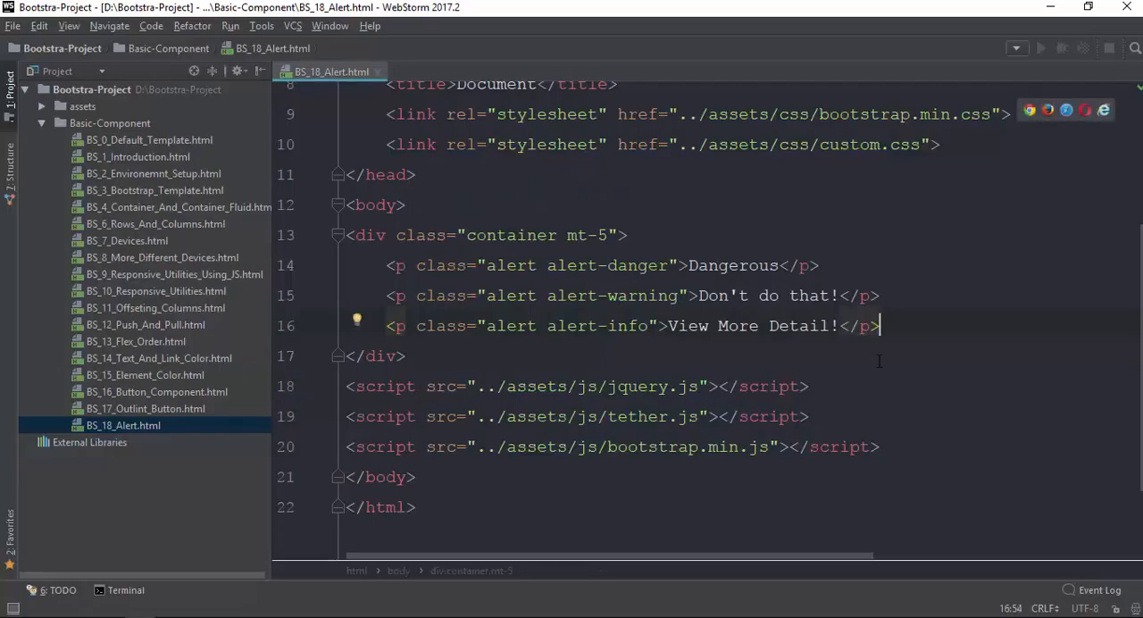
text(p.aler)
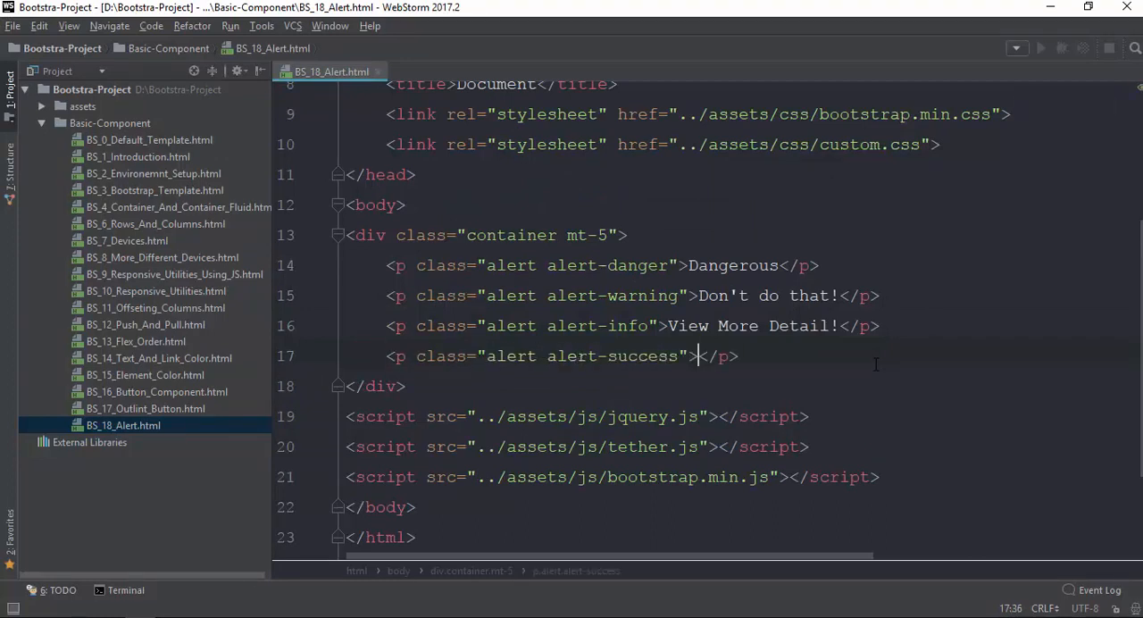
text(We goo)
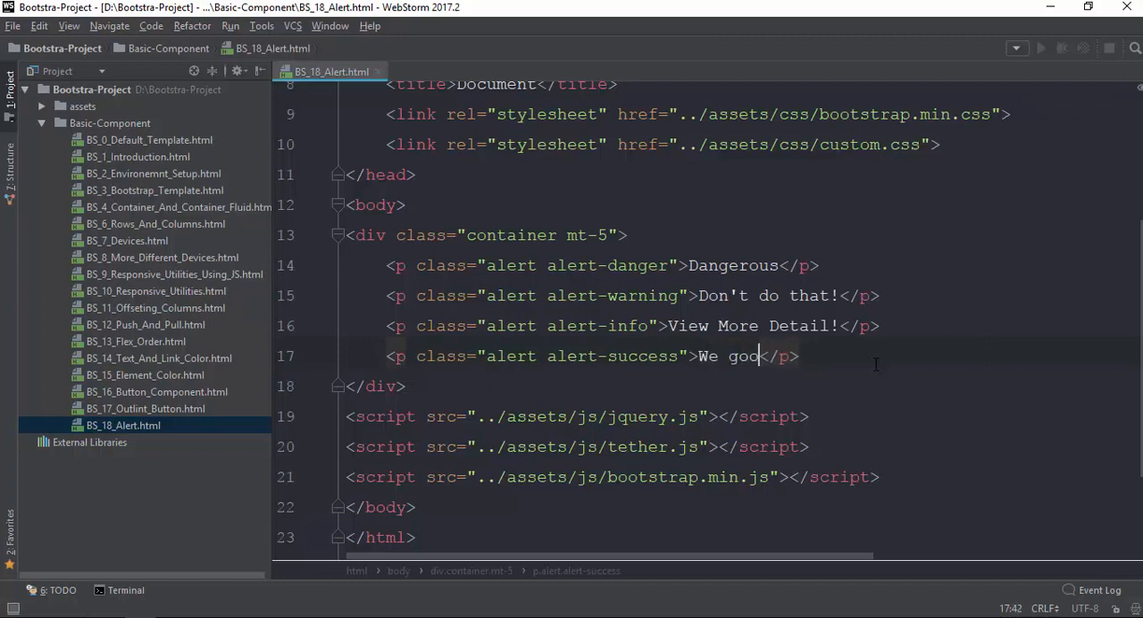
text(are good t)
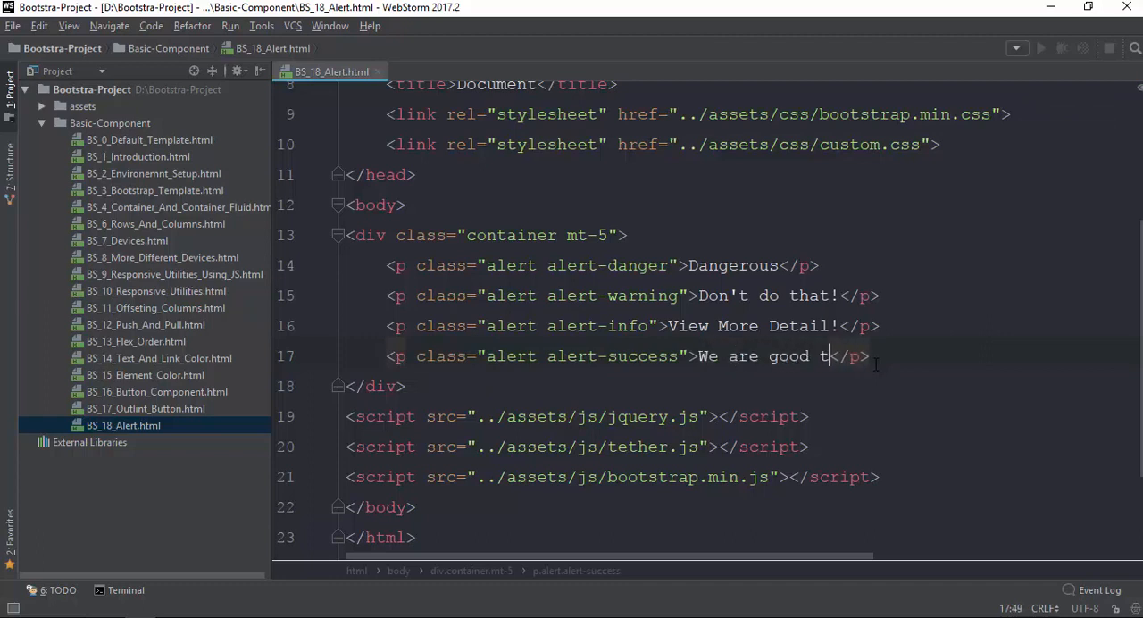
text(o Go!)
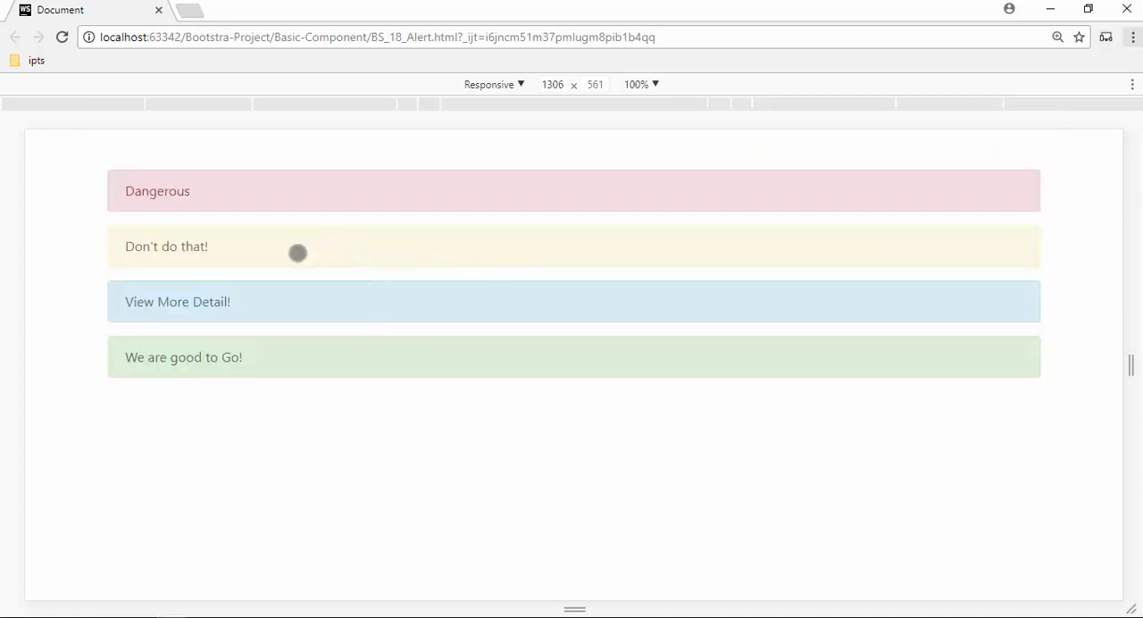
mouse_move(324, 390)
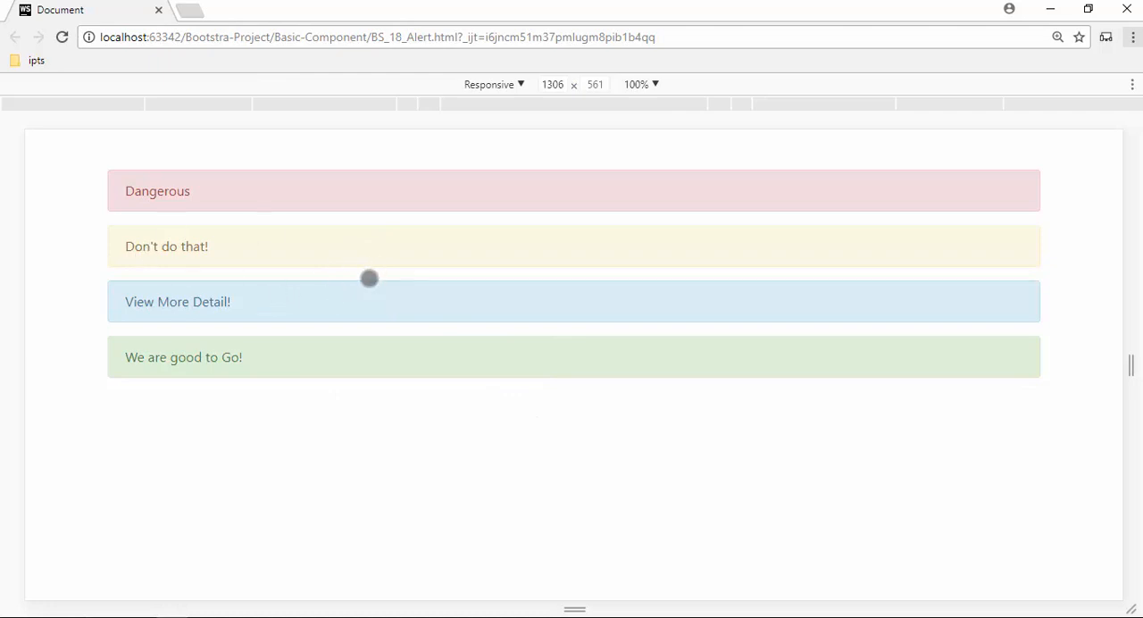
Revisit the alert-classes slide, return to WebStorm and select the word alert in the warning paragraph
key(alt+tab)
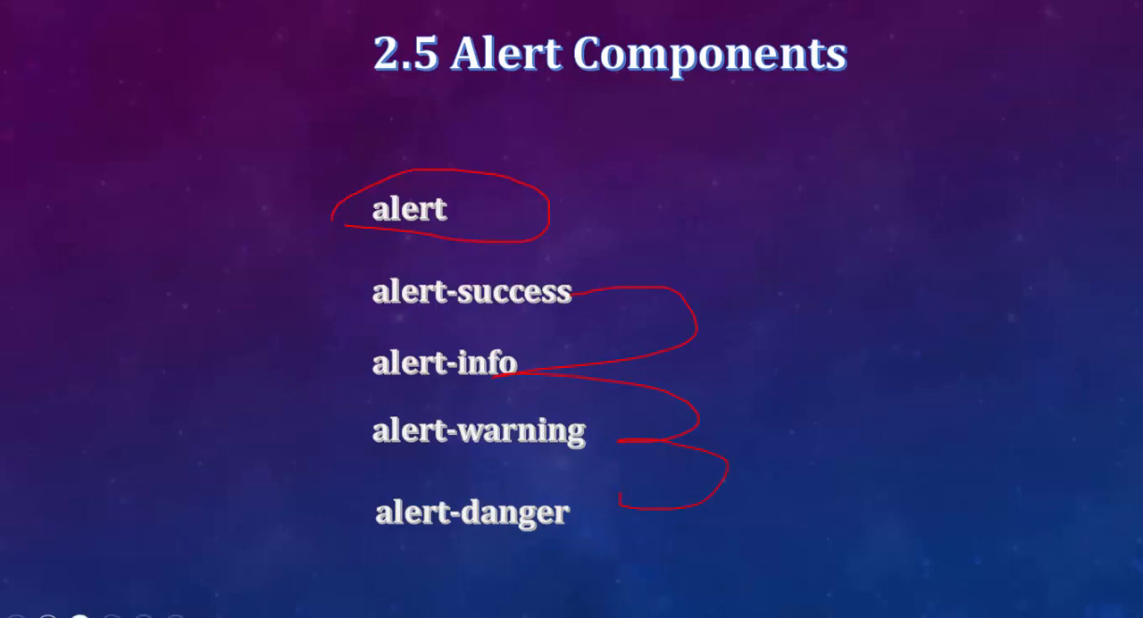
click(79, 615)
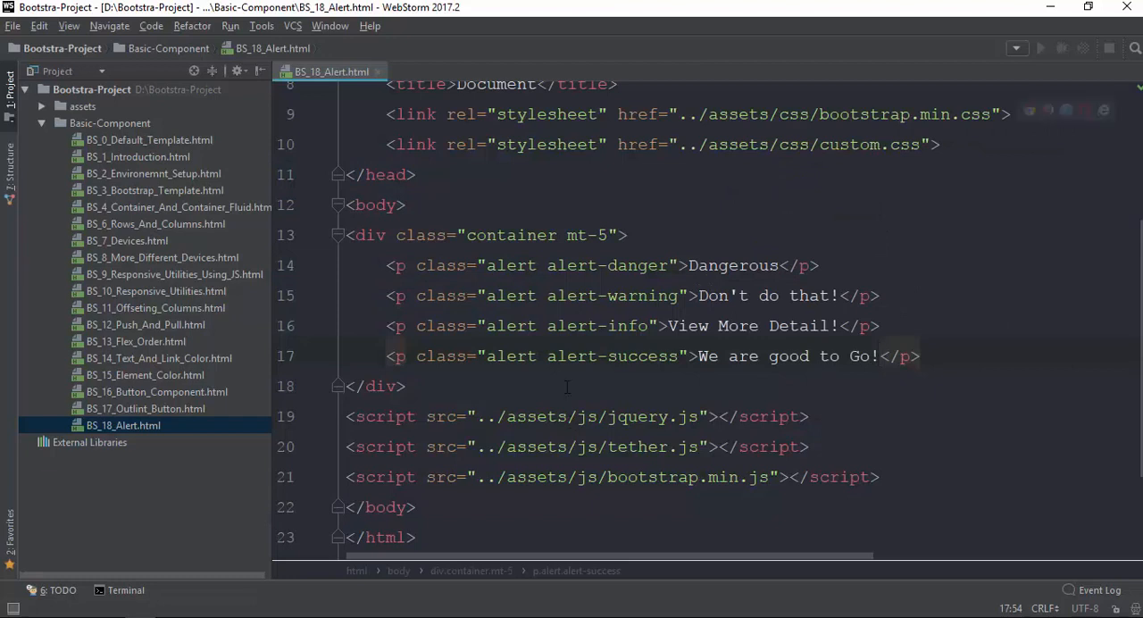
double_click(509, 296)
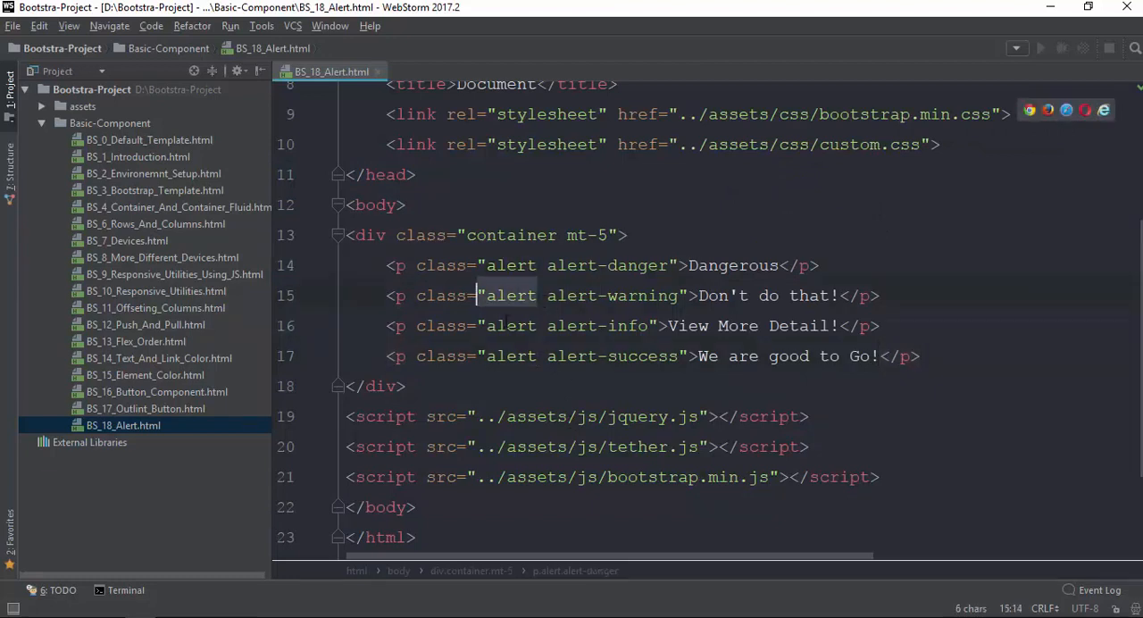